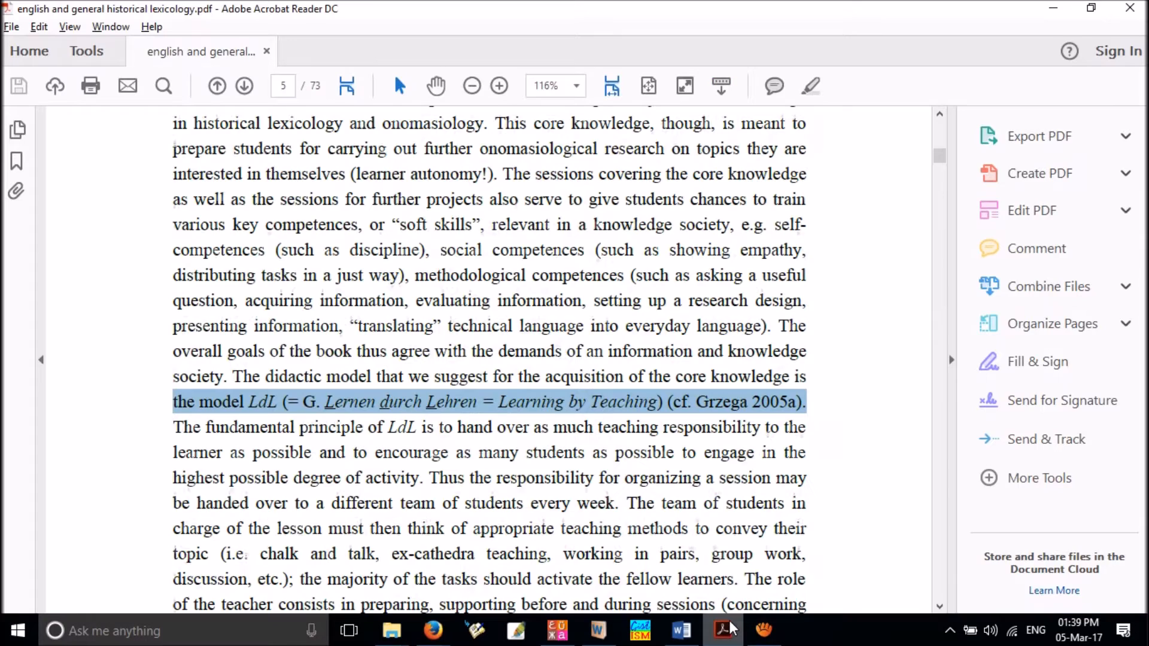
Step: Show the bare desktop with Win+D after bringing the Word document and dictionary forward
{"action": "left_click", "coordinate": [681, 631]}
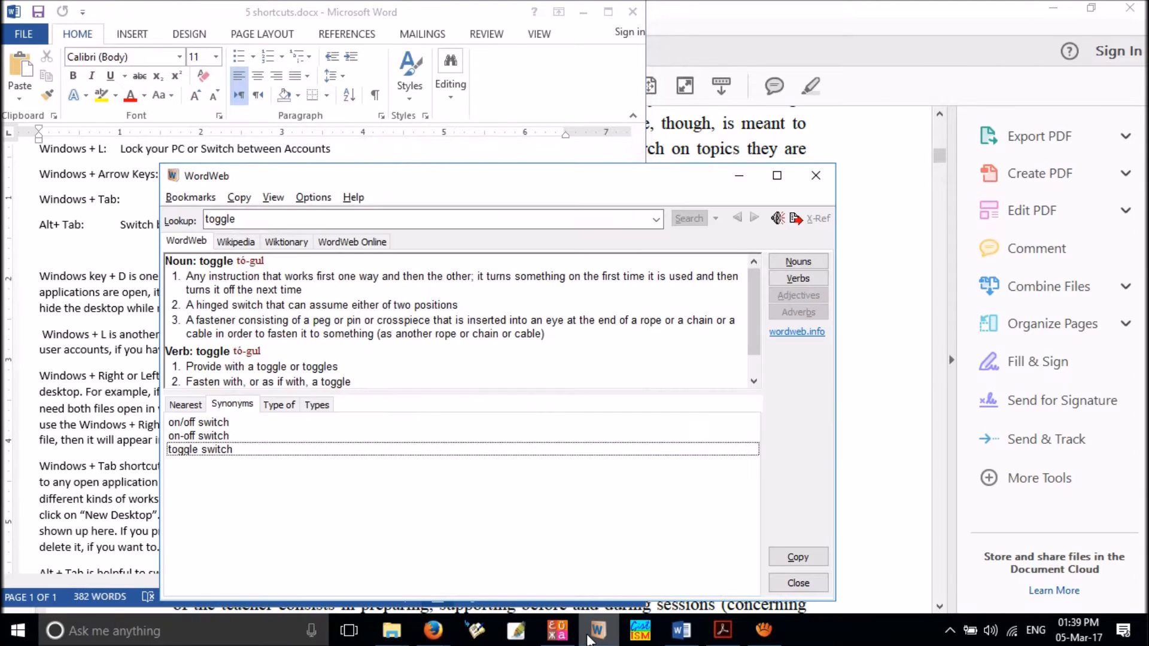
{"action": "left_click", "coordinate": [556, 631]}
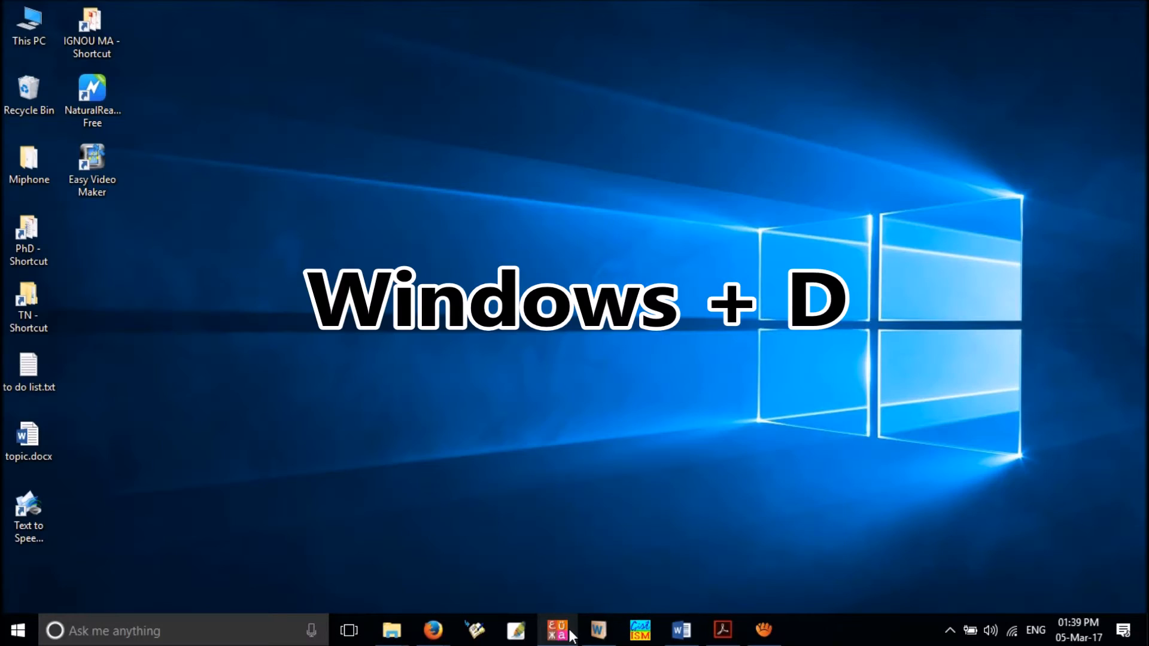
{"action": "key", "text": "win+d"}
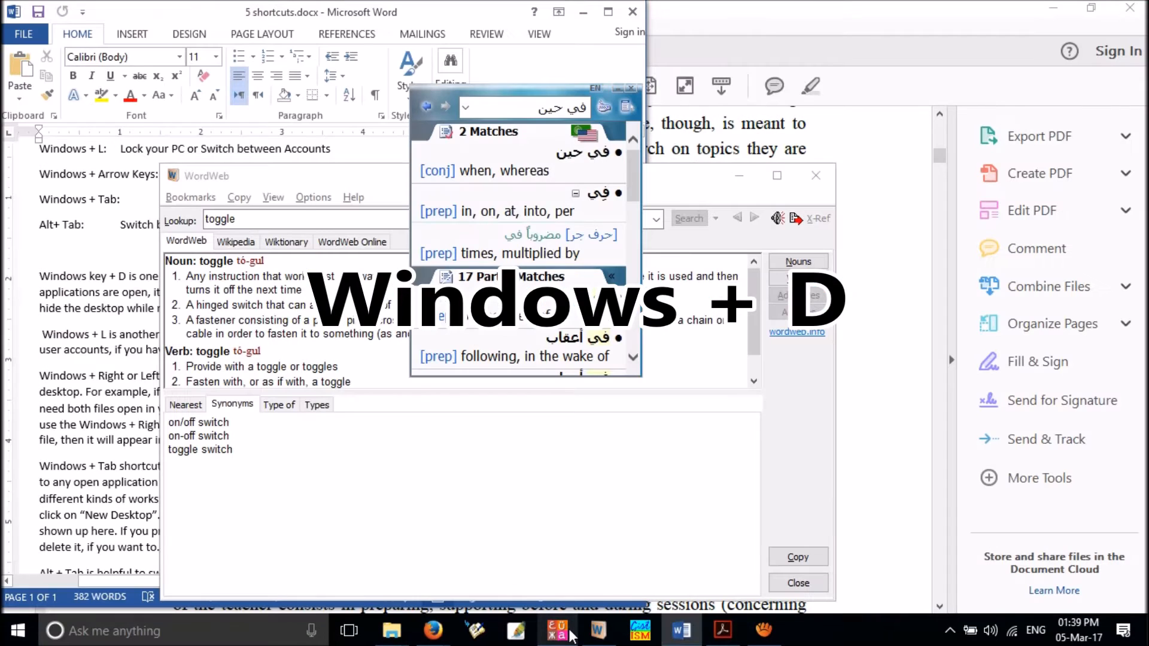
{"action": "key", "text": "Win+D"}
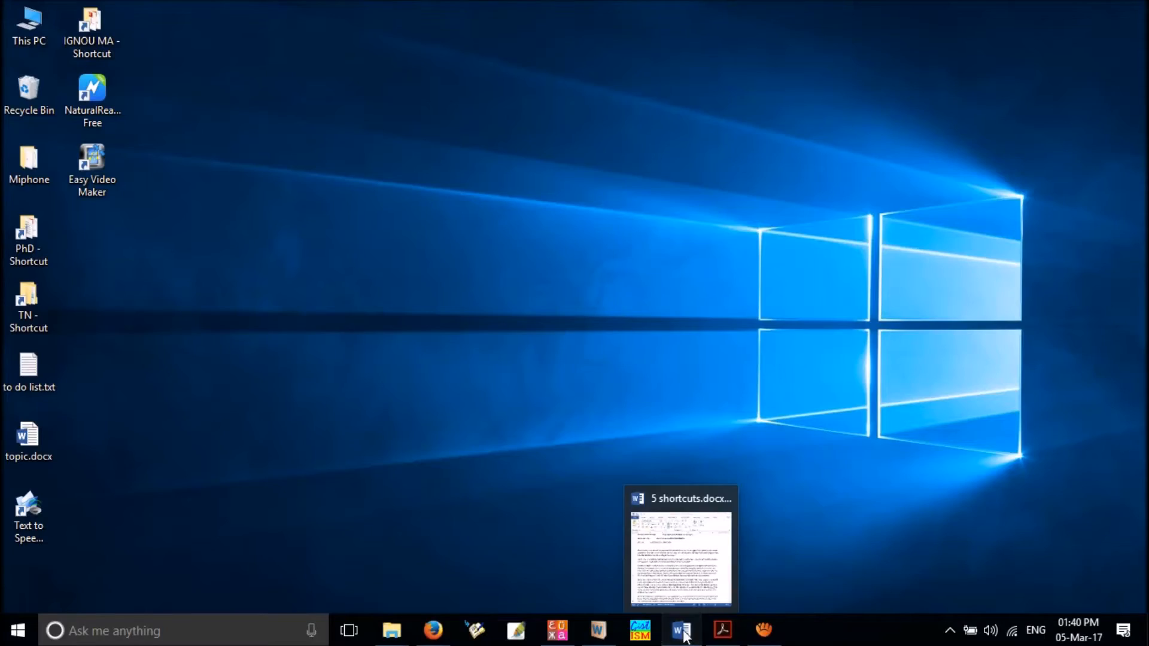
Step: Snap the Acrobat PDF window to the left with Win+Left, then bring Firefox to the front
{"action": "left_click", "coordinate": [721, 631]}
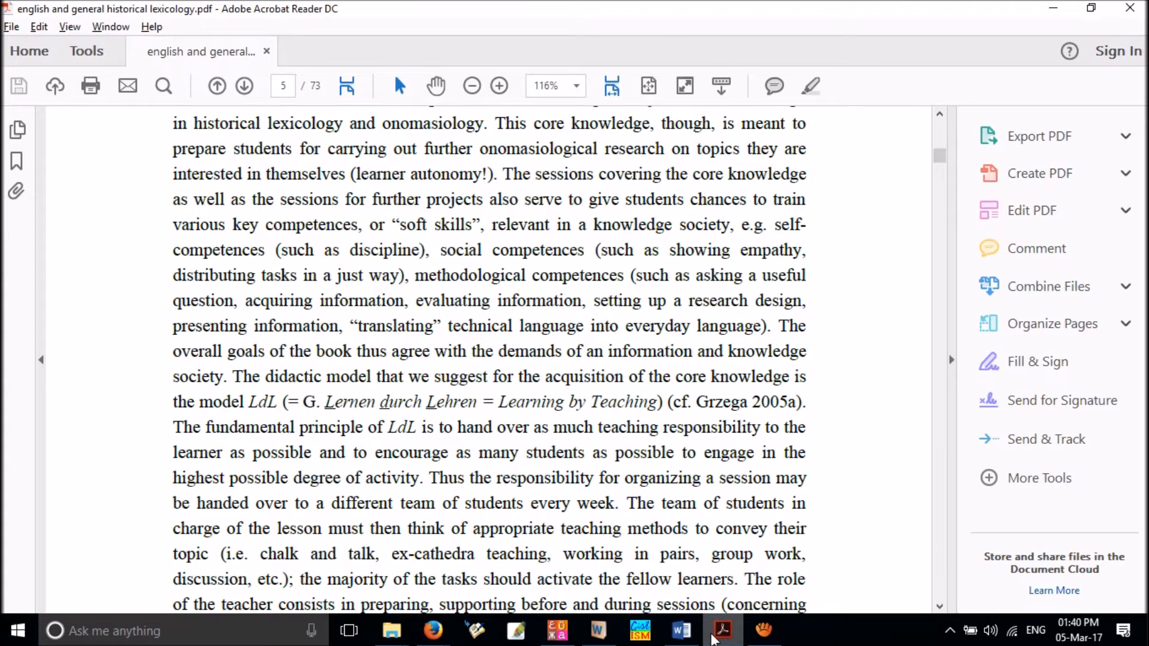
{"action": "key", "text": "Win+L"}
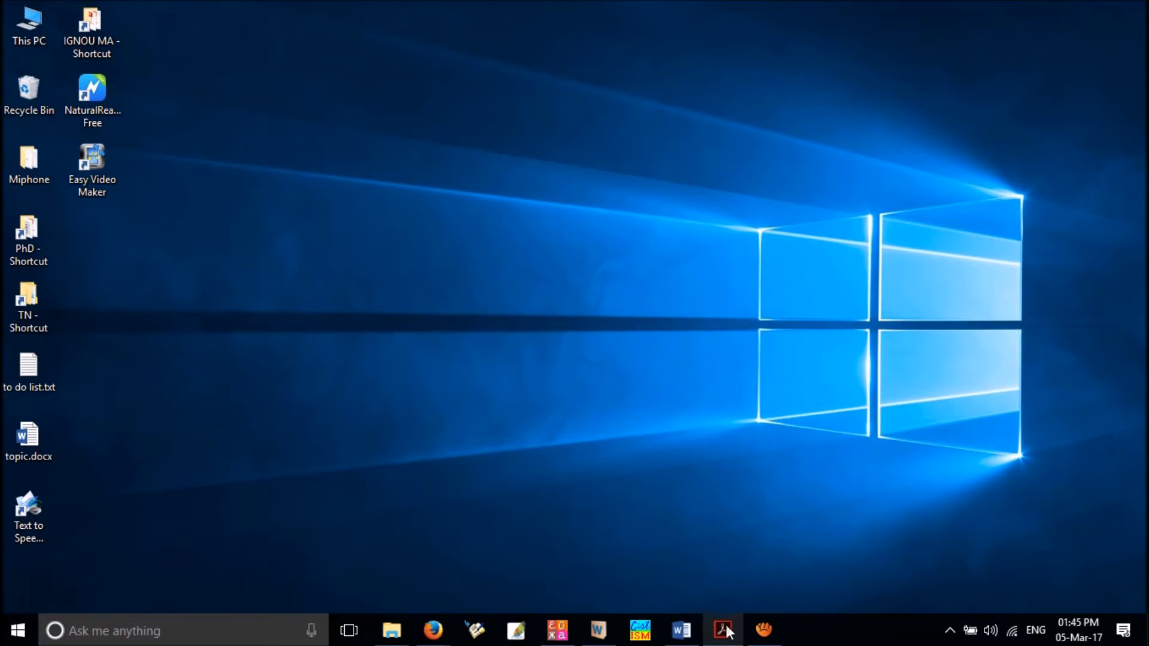
{"action": "mouse_move", "coordinate": [723, 631]}
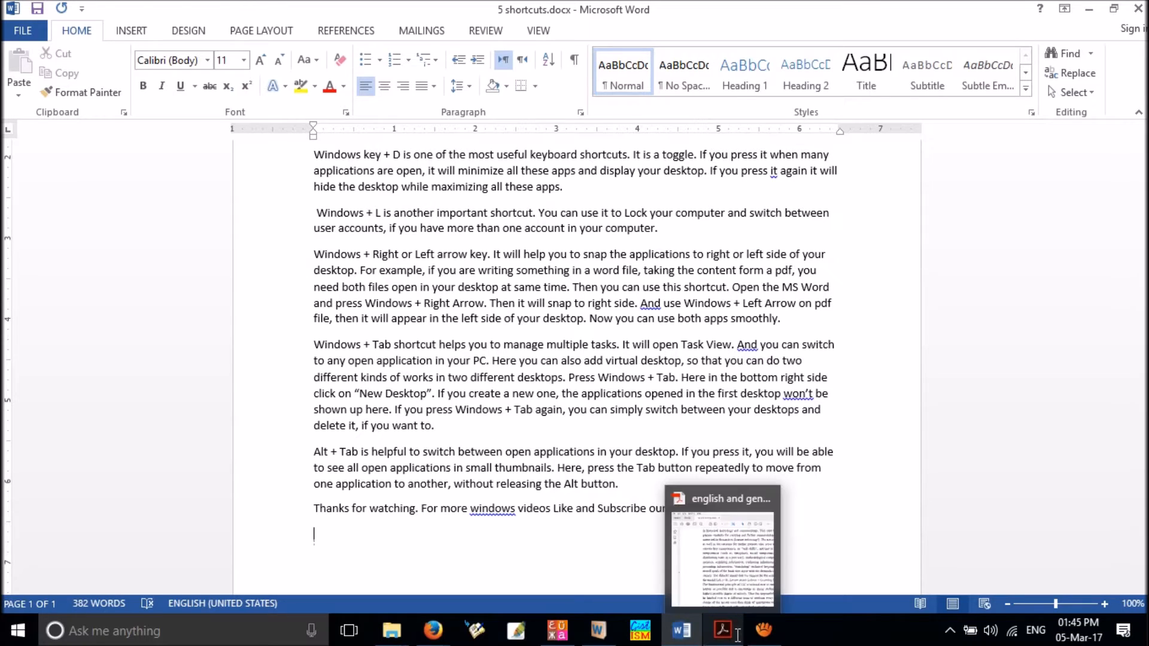
{"action": "mouse_move", "coordinate": [827, 465]}
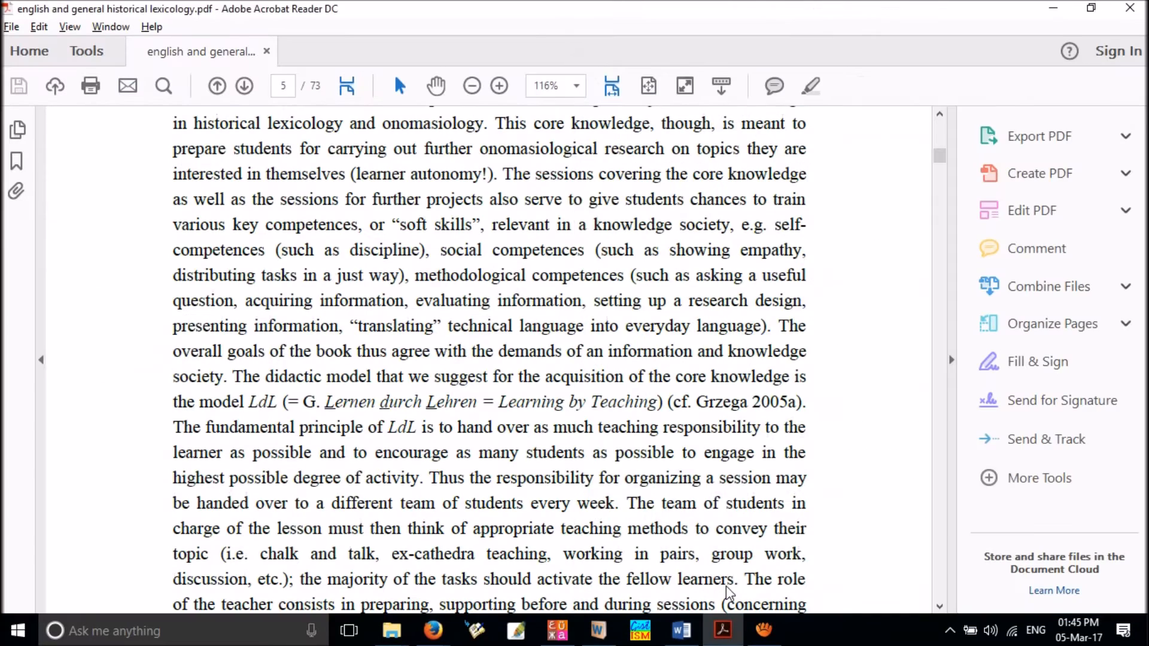
{"action": "key", "text": "Win+Left"}
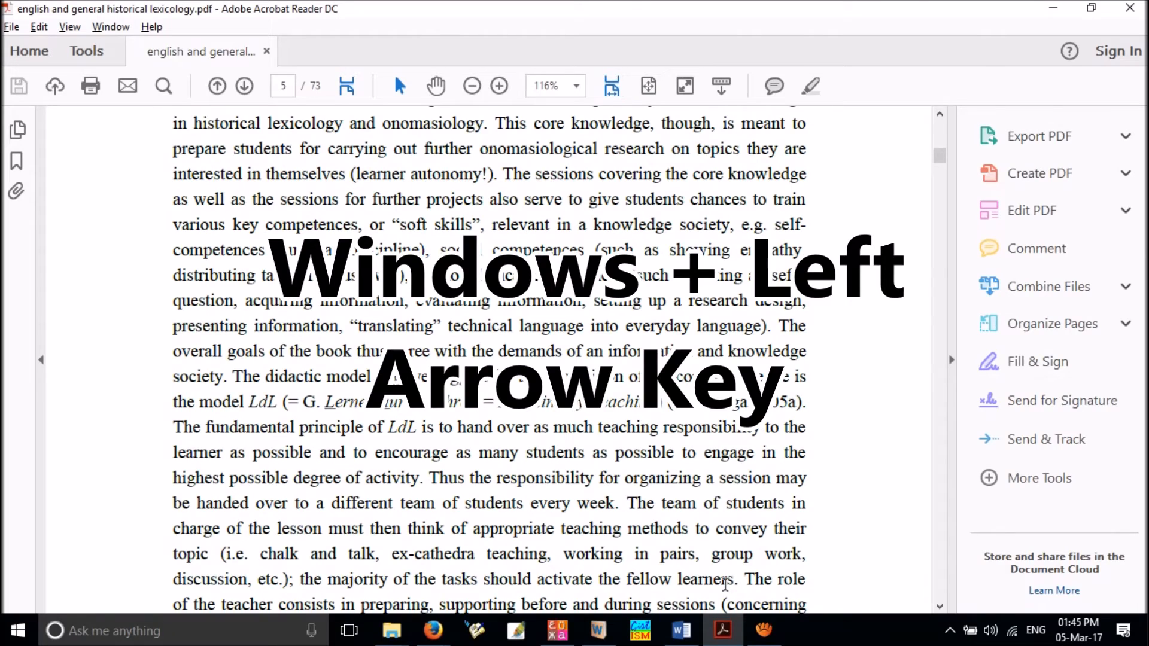
{"action": "key", "text": "Win+Left"}
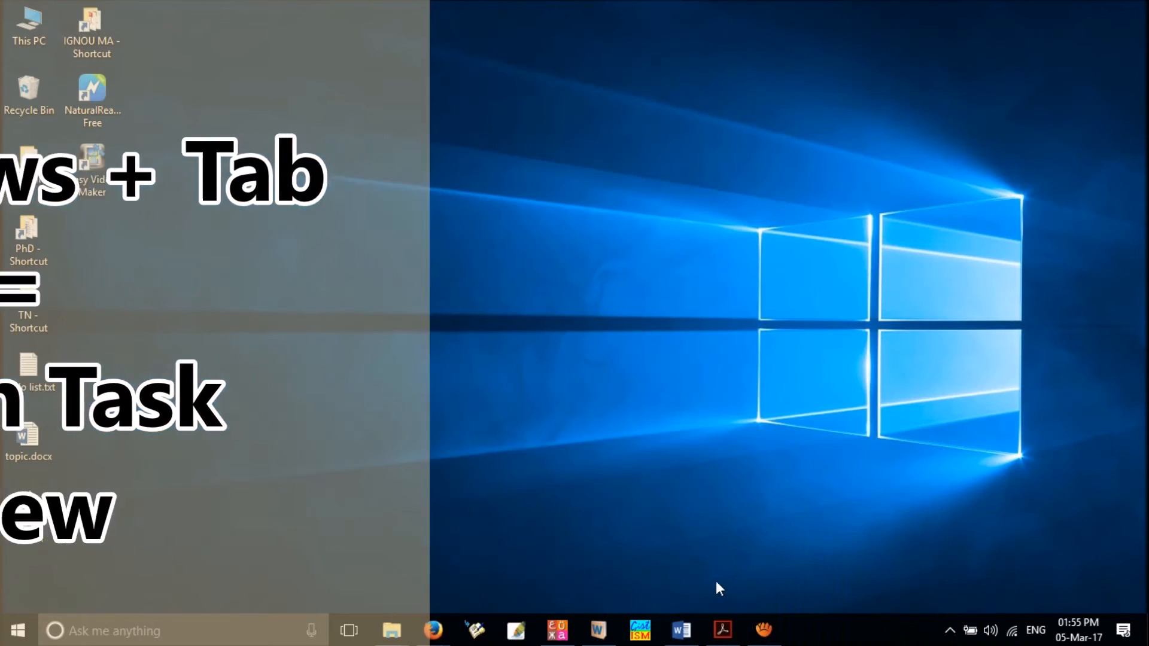
{"action": "left_click", "coordinate": [721, 631]}
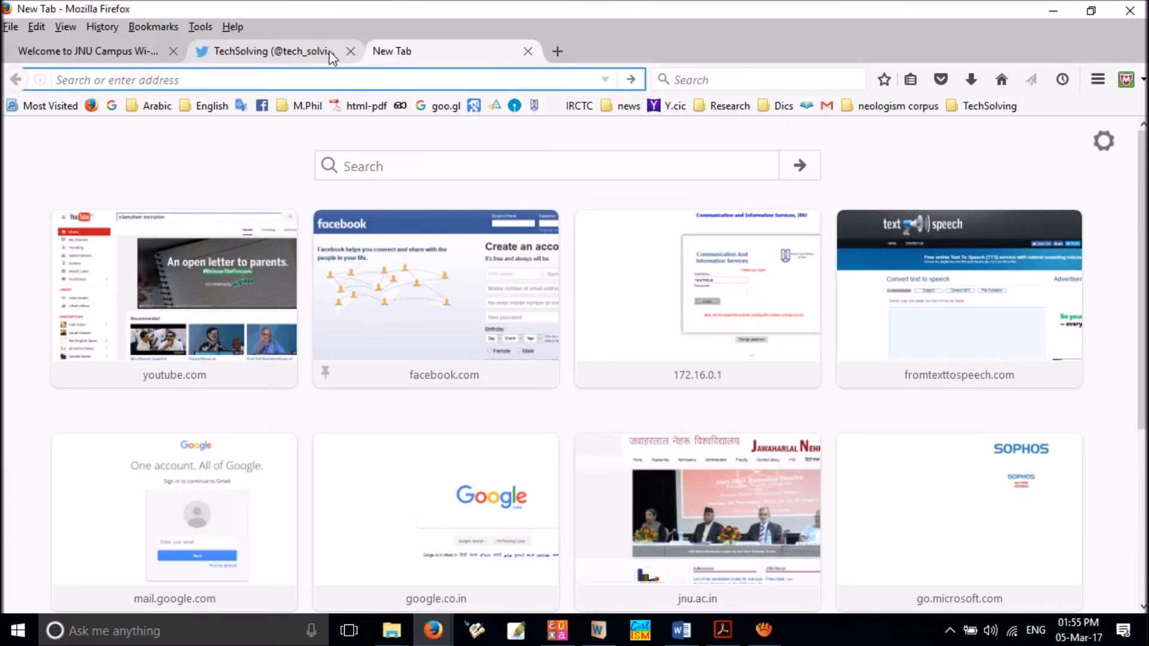
Step: Create a second virtual desktop in Task View, switch between Desktop 1 and 2, and return to the PDF
{"action": "key", "text": "Win+Tab"}
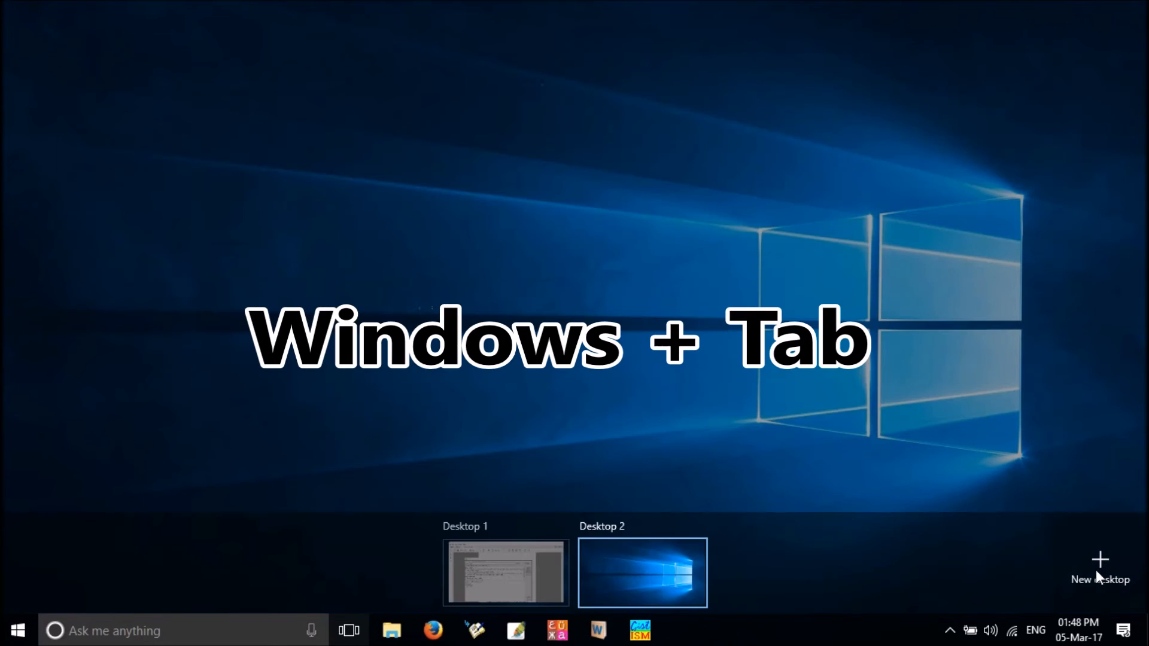
{"action": "mouse_move", "coordinate": [814, 405]}
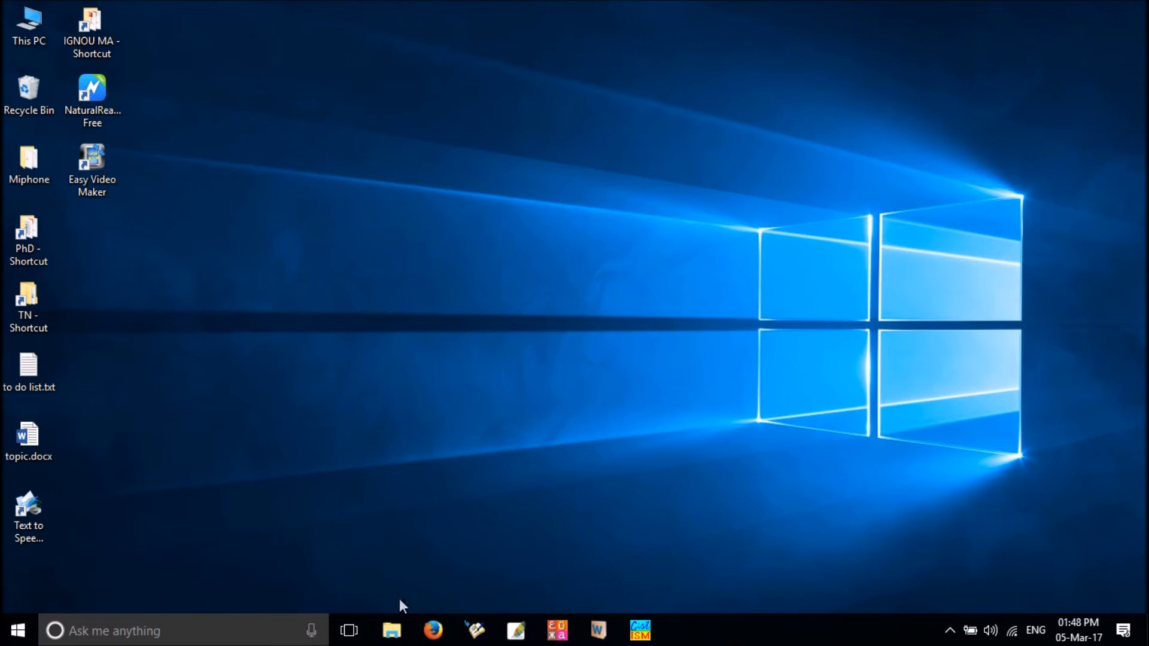
{"action": "left_click", "coordinate": [349, 631]}
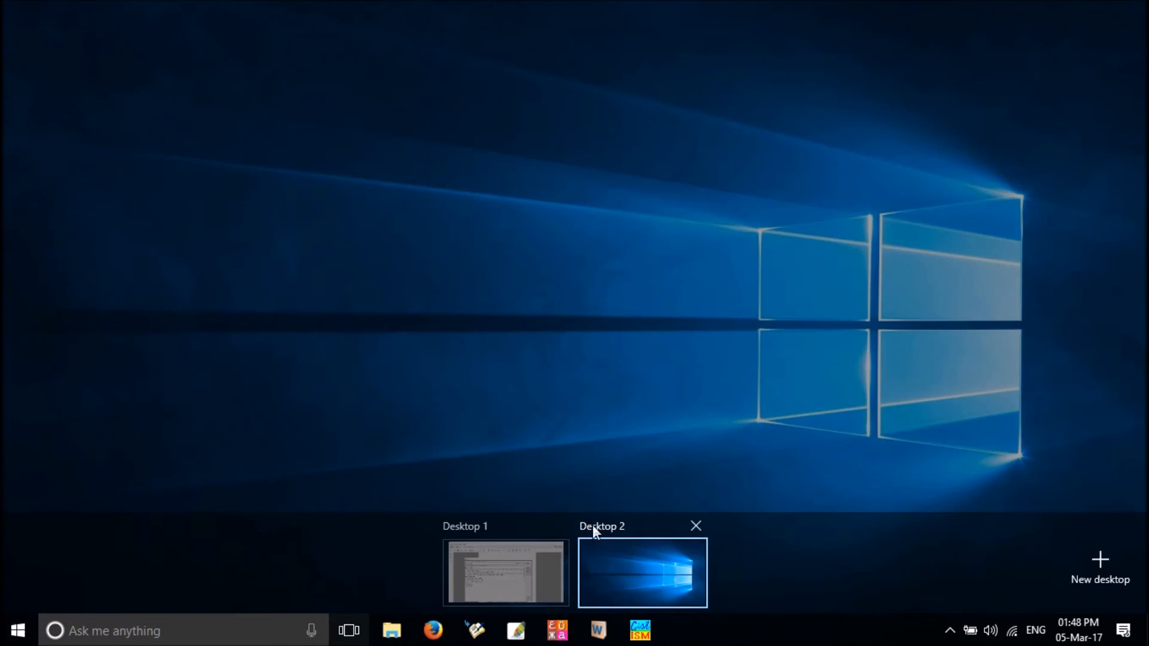
{"action": "left_click", "coordinate": [505, 572]}
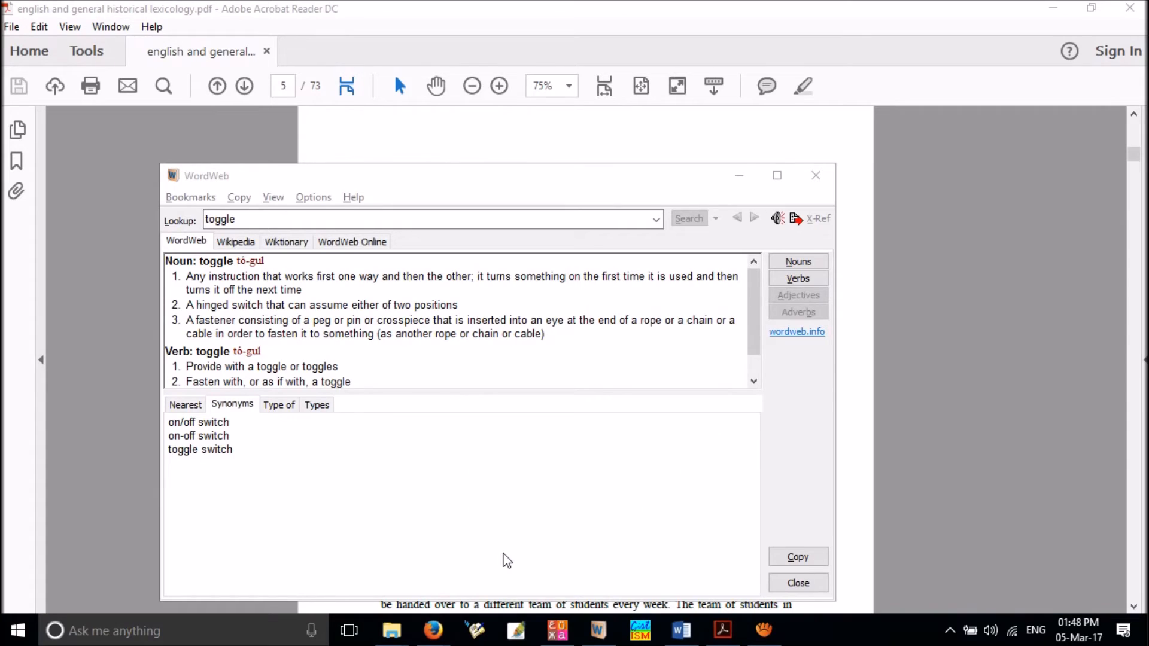
{"action": "key", "text": "win+tab"}
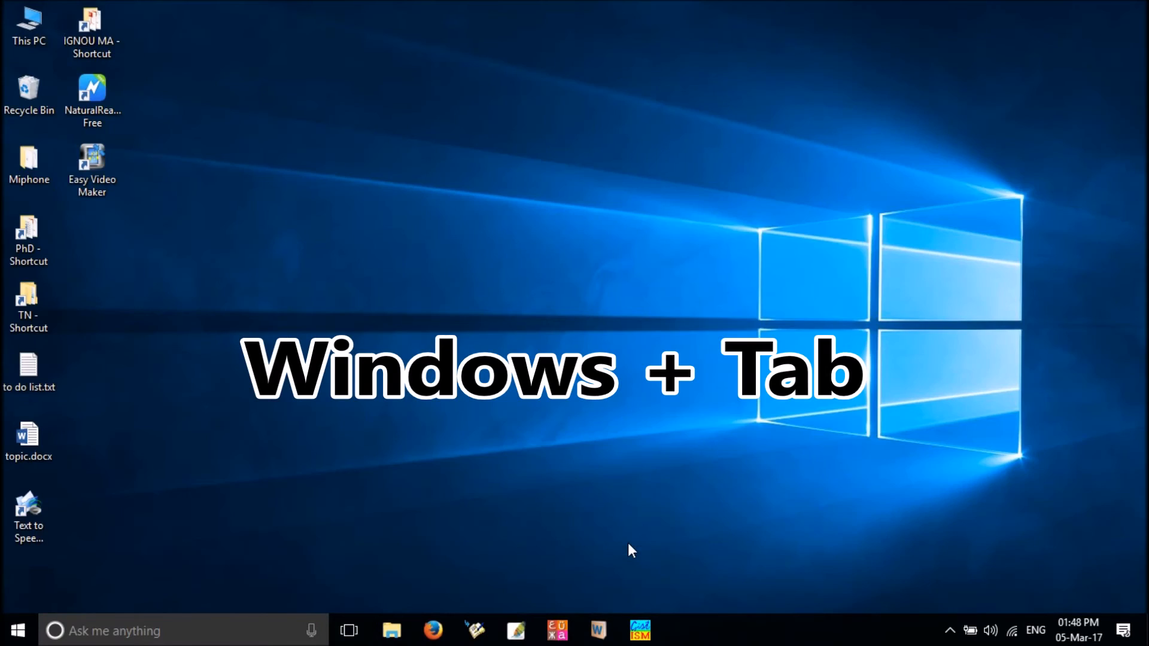
{"action": "key", "text": "Win+Tab"}
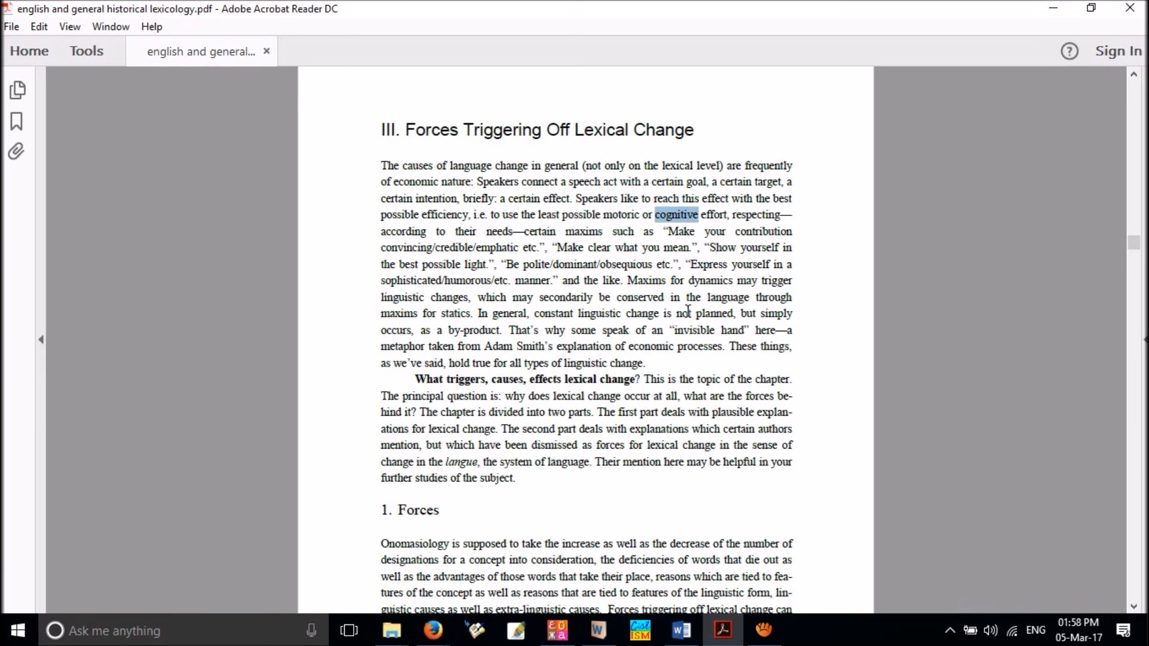
Step: Look up 'cognitive' in WordWeb and bring up the Alt+Tab switcher with all window thumbnails
{"action": "scroll", "scroll_direction": "down", "scroll_amount": 3}
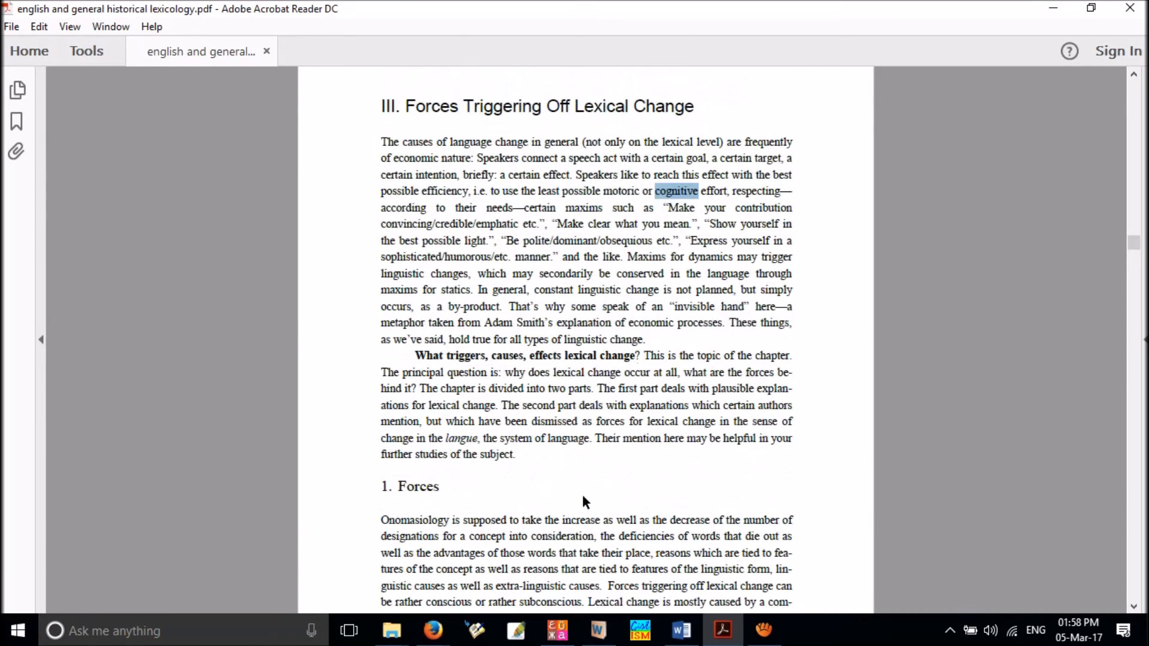
{"action": "key", "text": "alt+tab"}
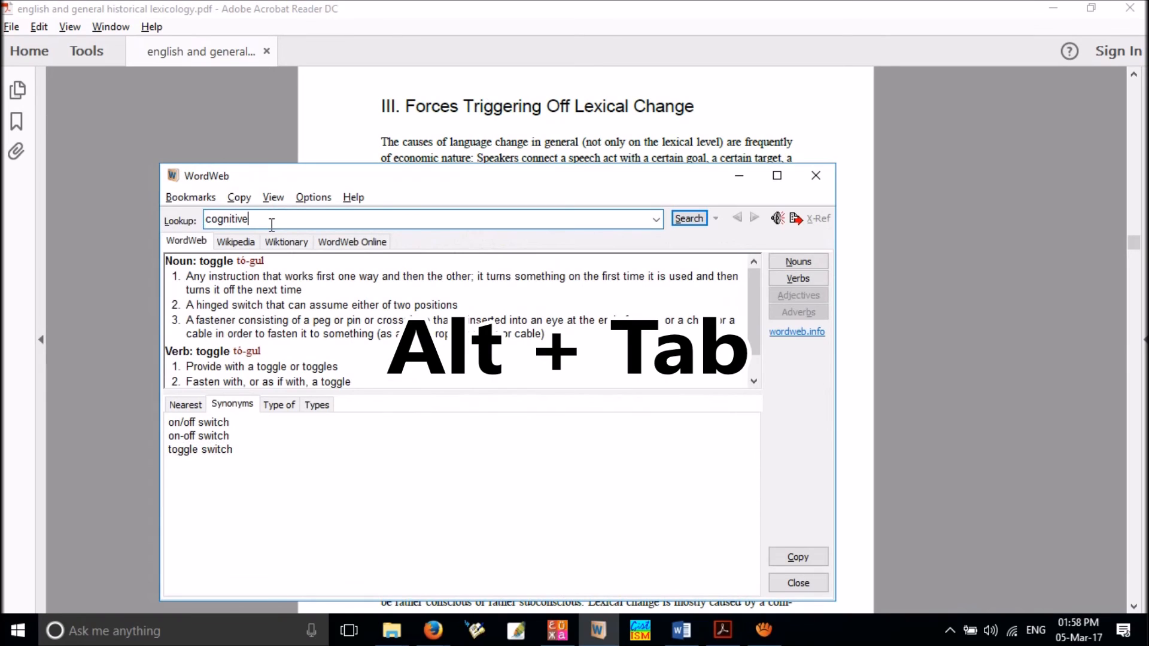
{"action": "key", "text": "alt+tab"}
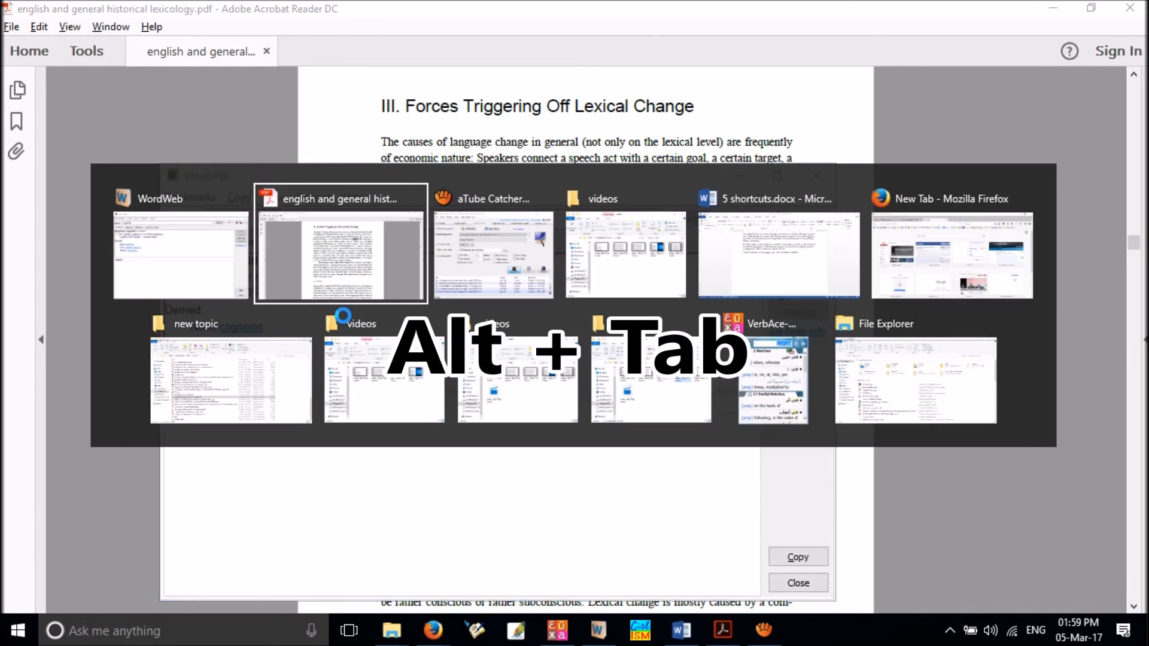